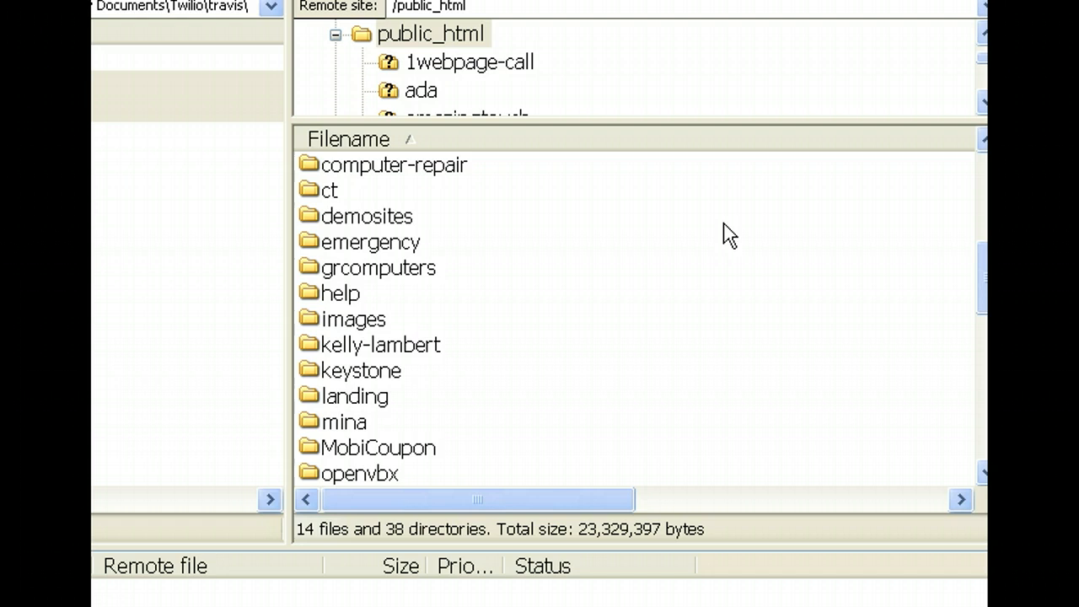
mouse_move(722, 283)
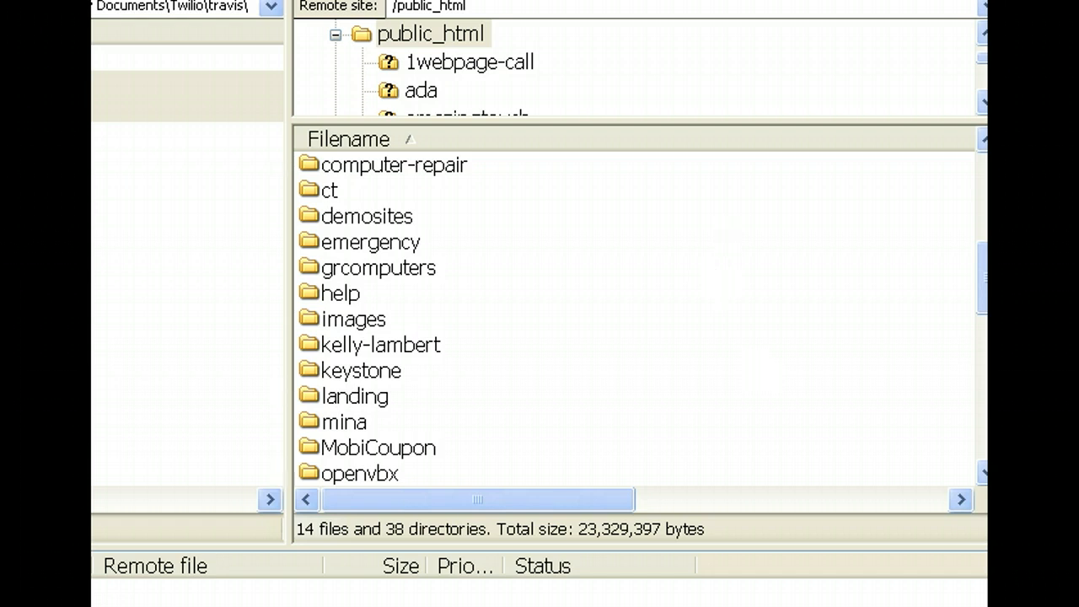
Browse the remote site into openvbx/assets/themes/default, showing the images folder and style.css.
scroll("down", 3)
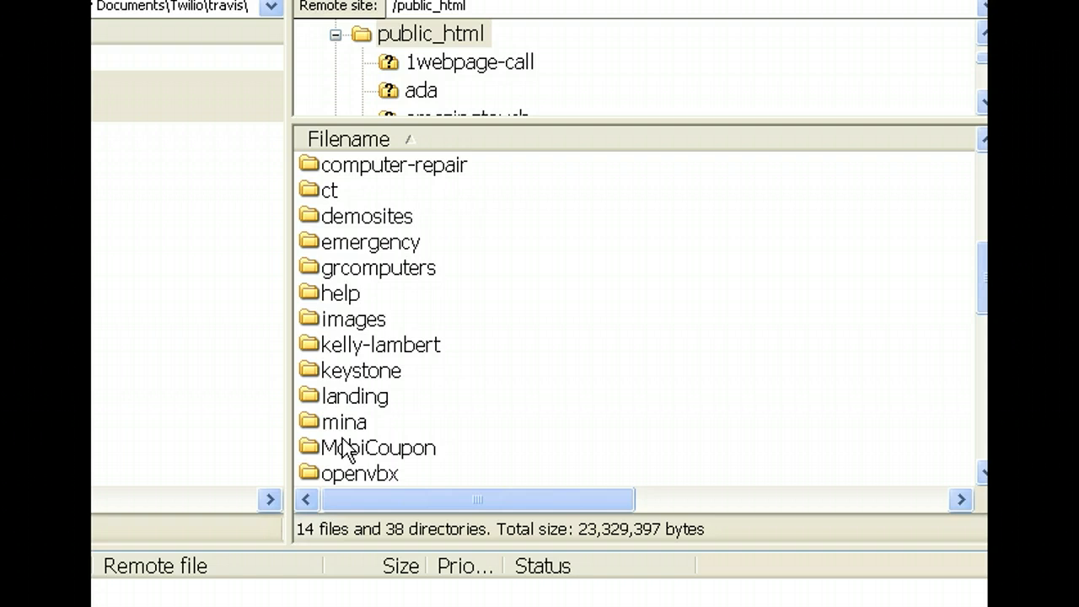
double_click(360, 472)
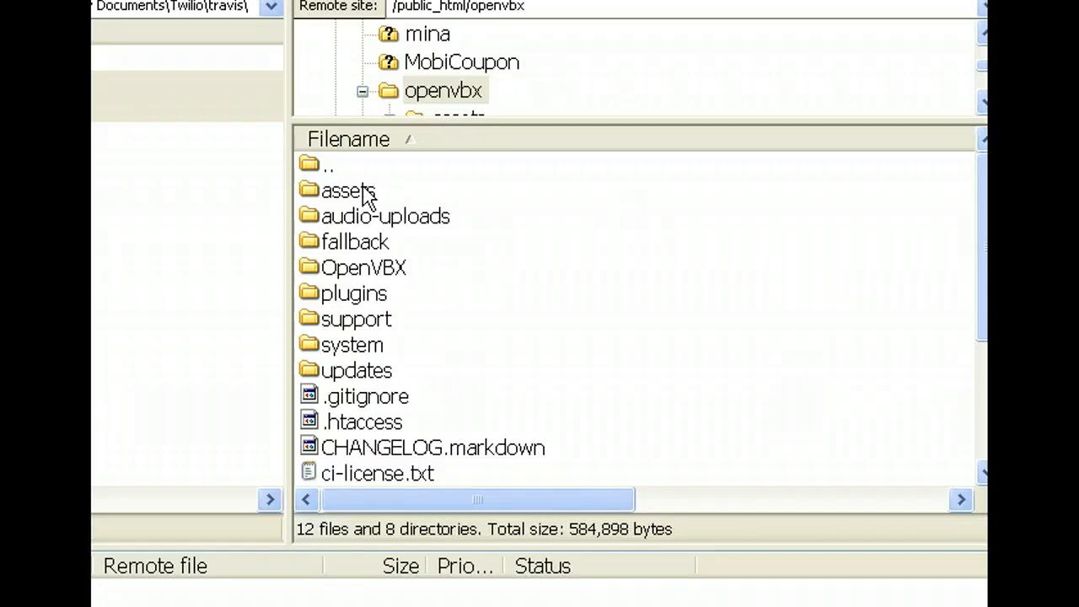
mouse_move(358, 278)
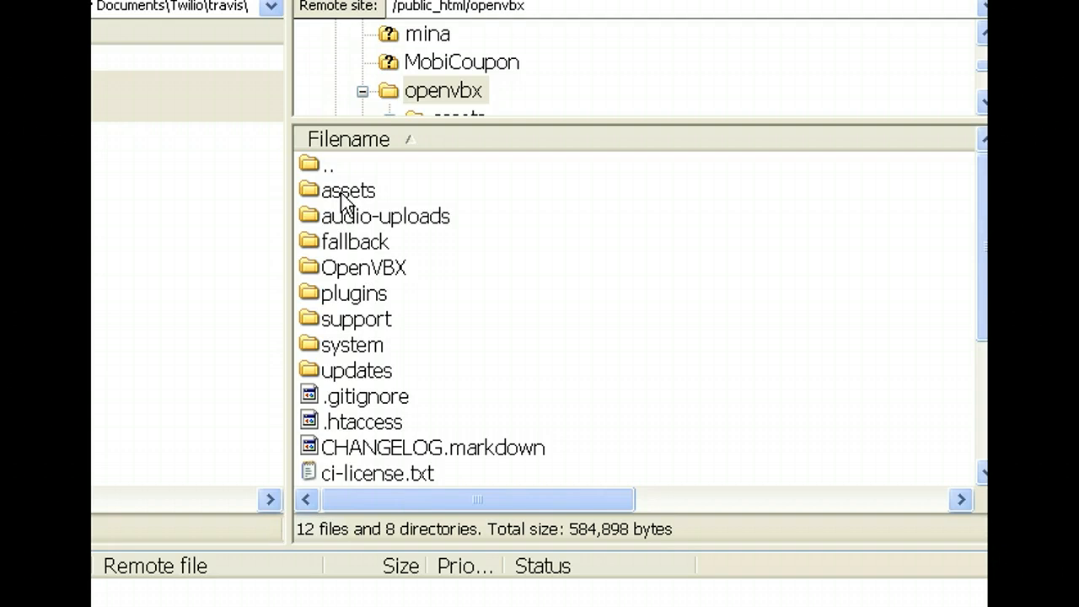
double_click(347, 188)
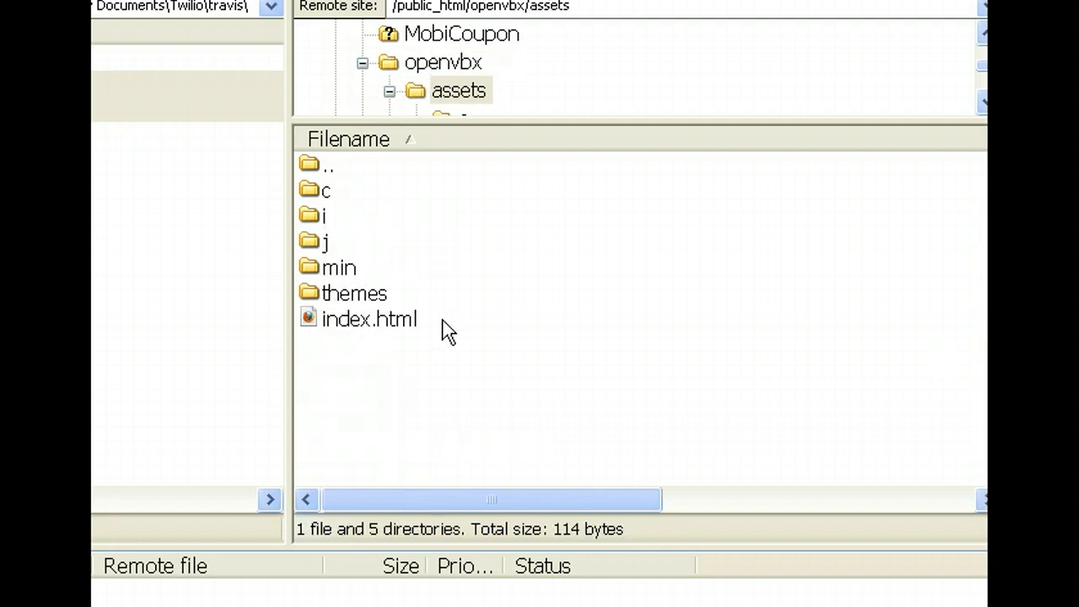
double_click(354, 293)
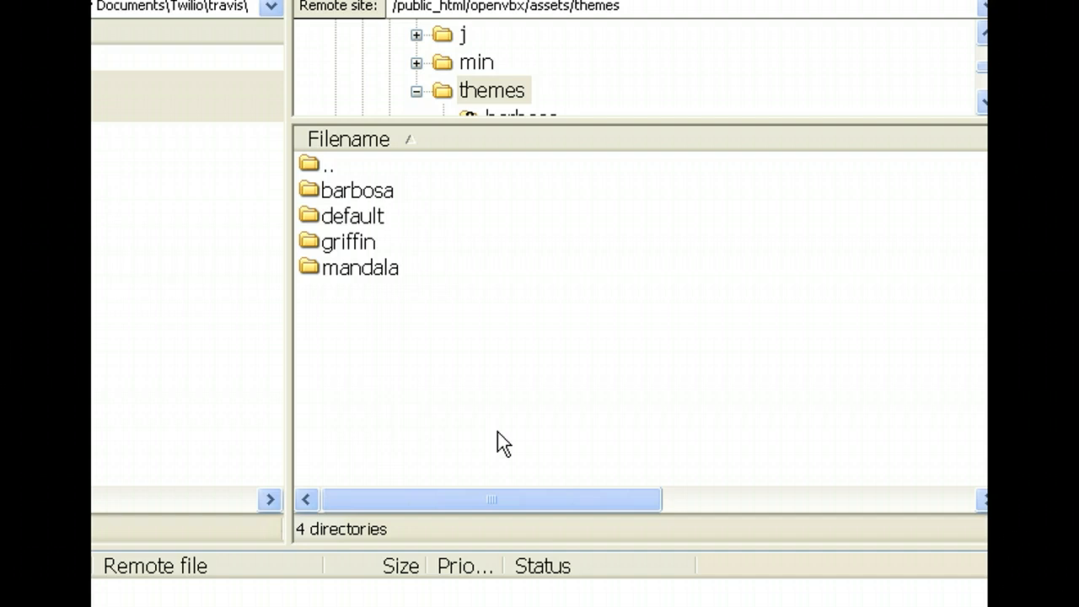
double_click(348, 216)
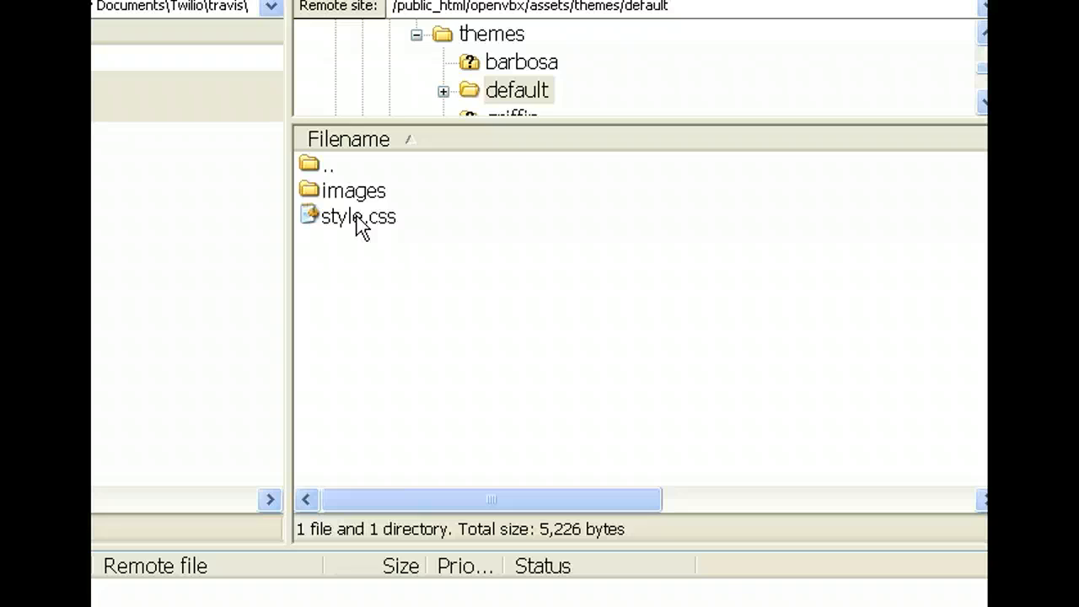
Download a fresh copy of style.css via View/Edit, discarding the local file, so it opens in Notepad.
right_click(357, 216)
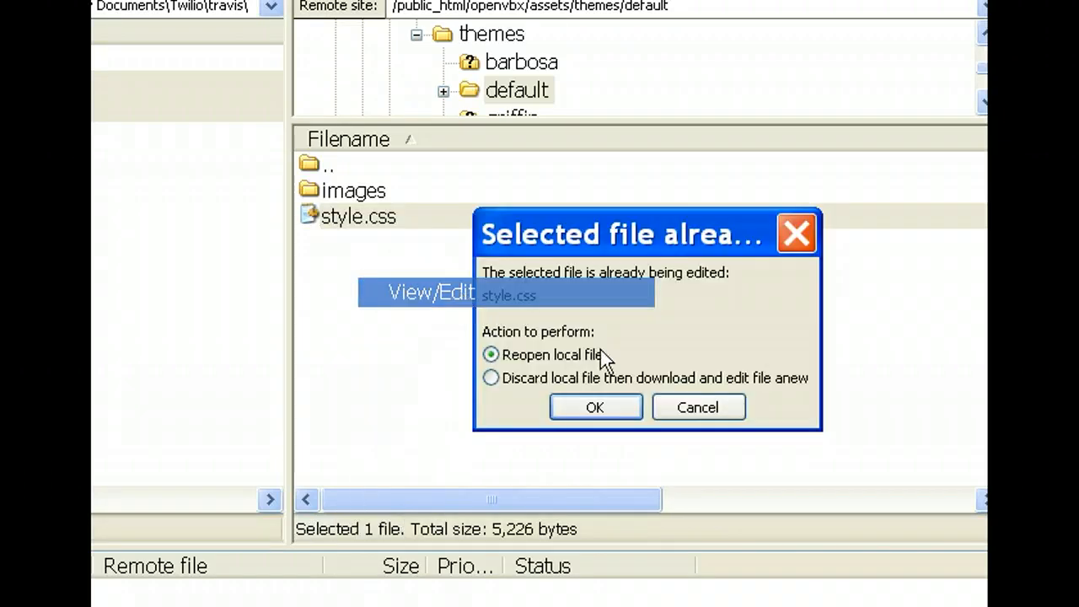
left_click(491, 377)
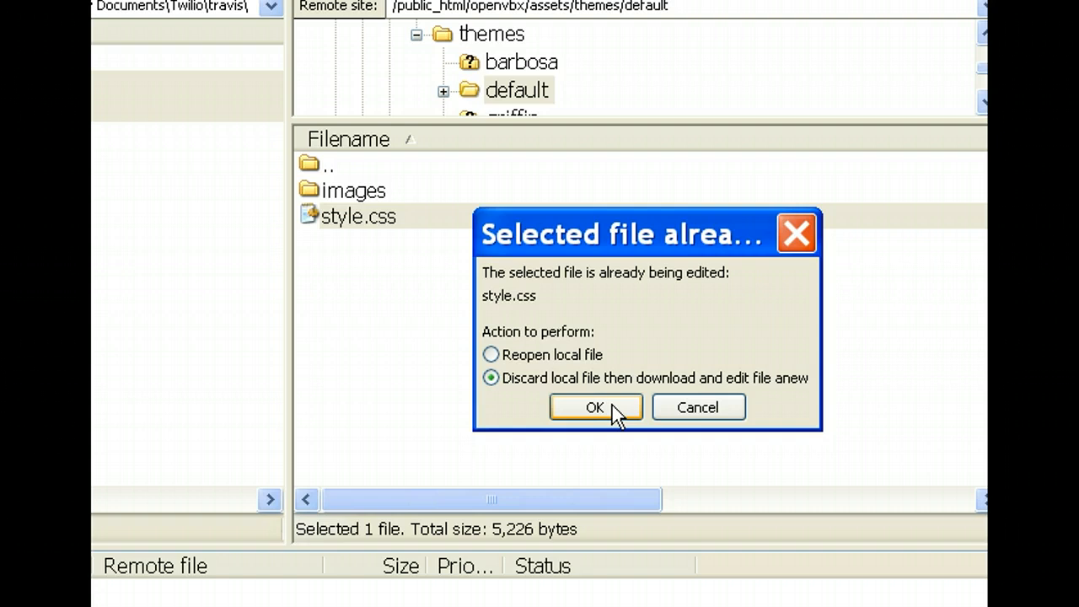
left_click(595, 406)
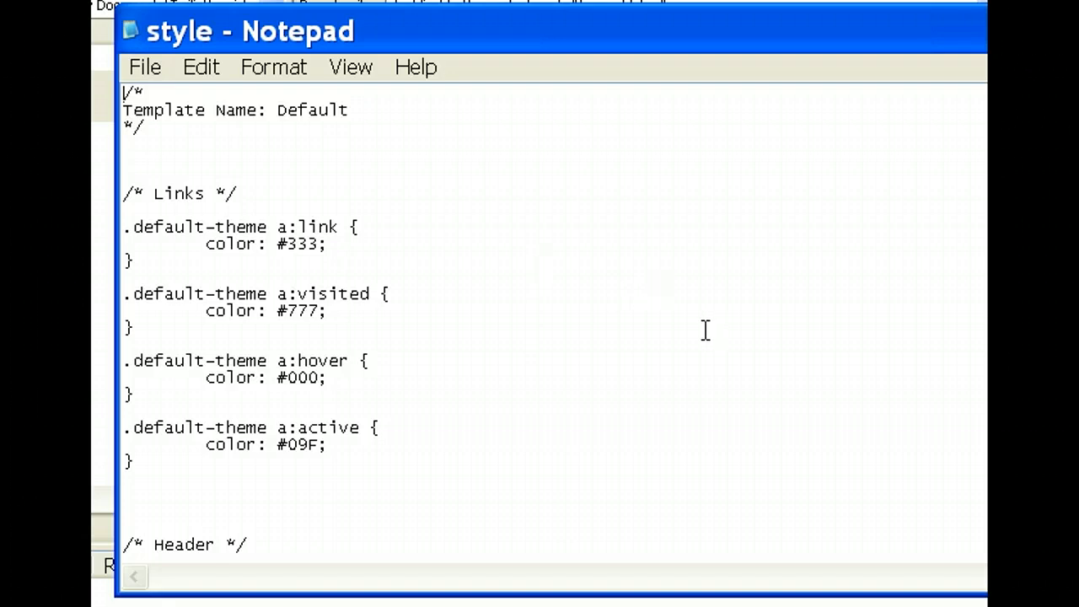
Review the #openvbx-logo header rule pointing at images/mobilegr-logo.png, then return to FileZilla.
scroll("down", 3)
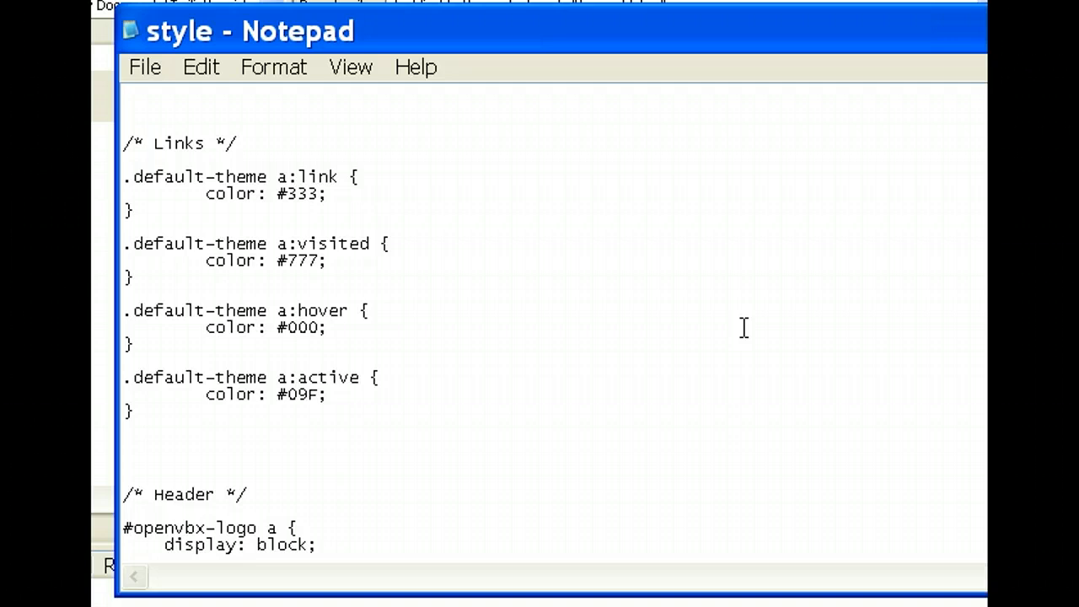
scroll("down", 3)
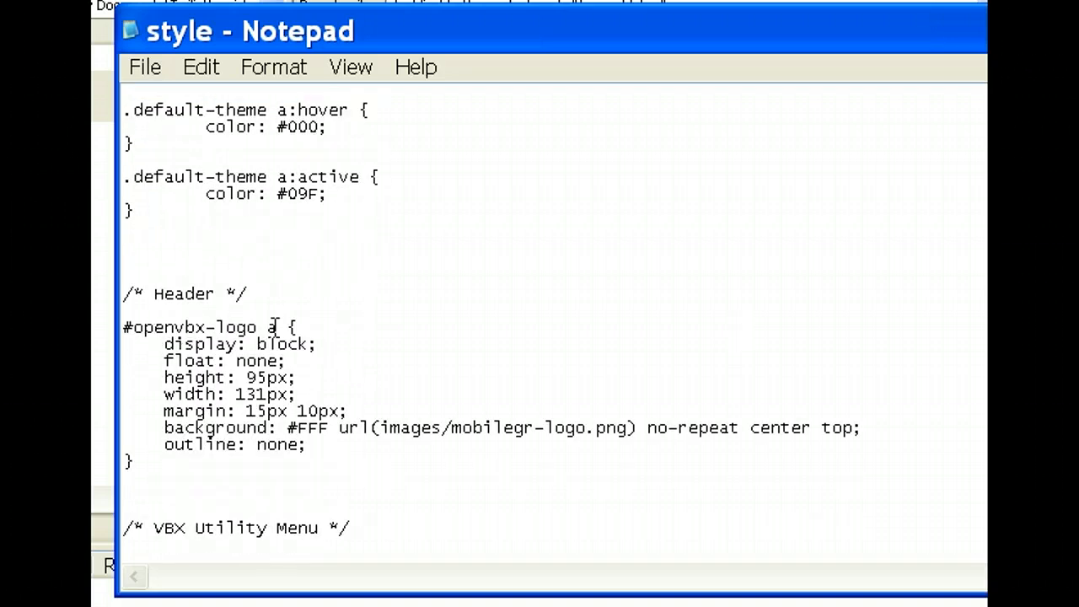
left_click_drag(384, 429, 485, 428)
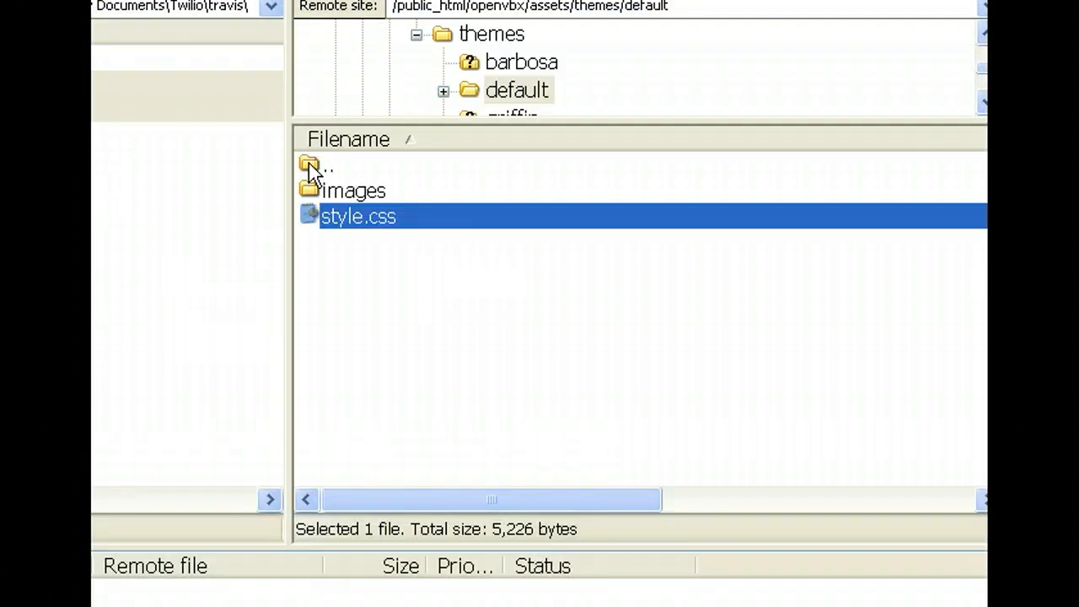
Move up to openvbx and browse into OpenVBX/views/layout/content on the server.
double_click(329, 169)
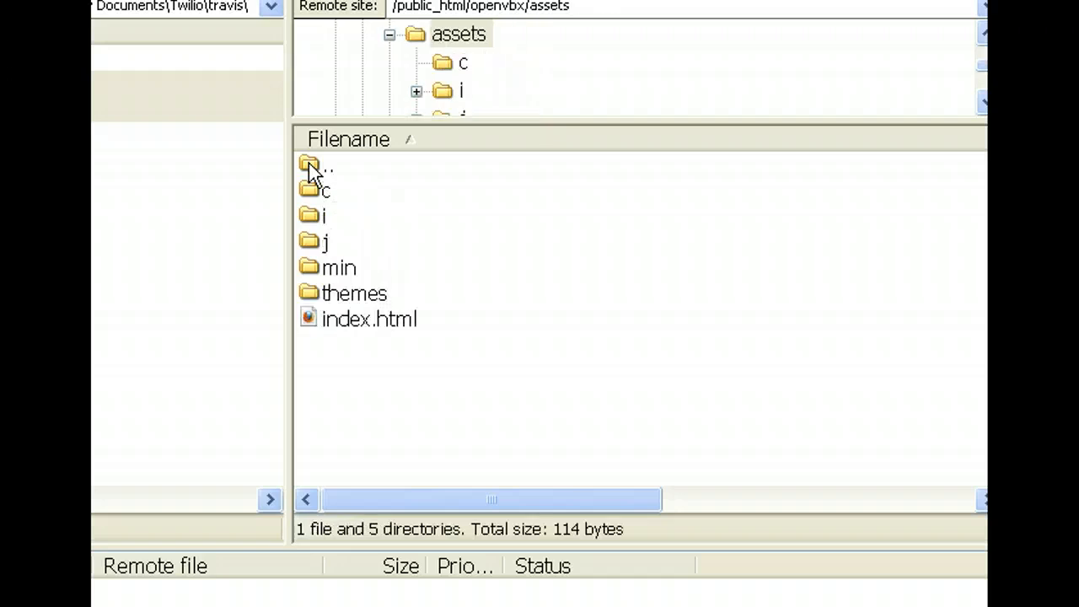
double_click(327, 165)
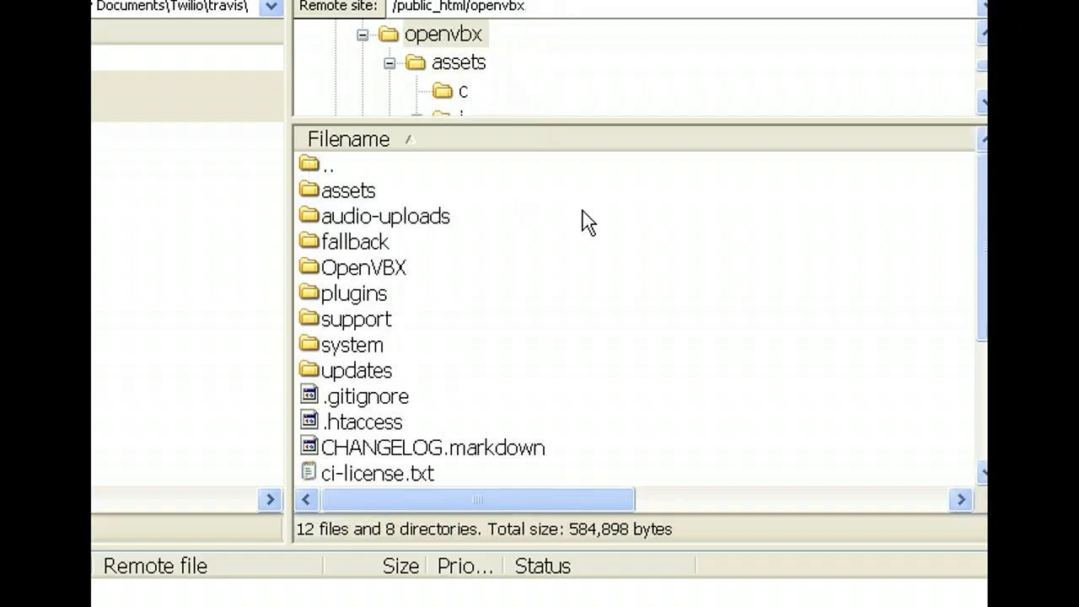
mouse_move(624, 210)
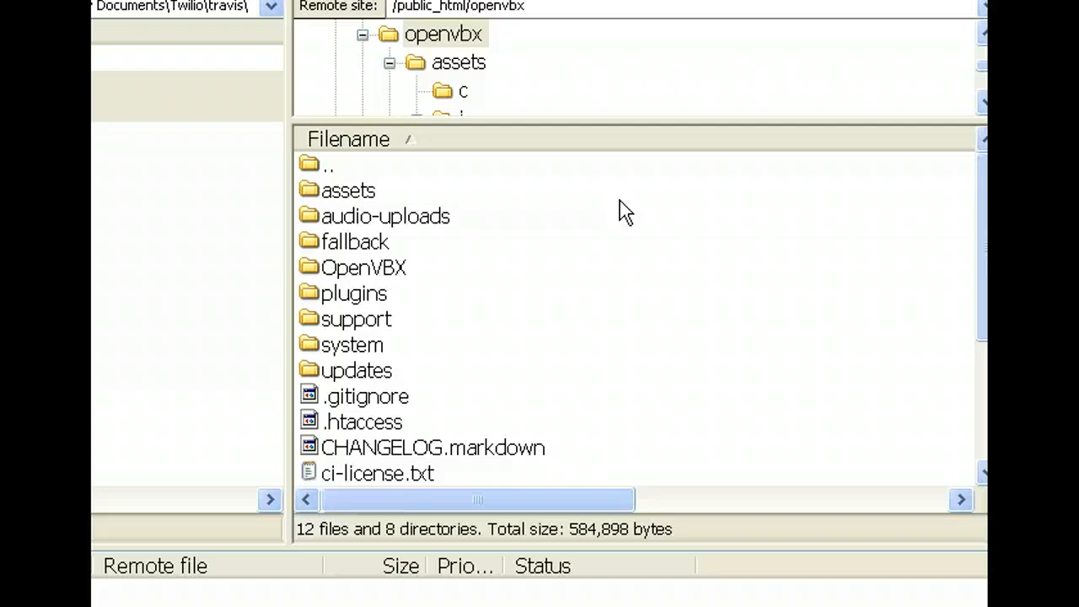
mouse_move(667, 192)
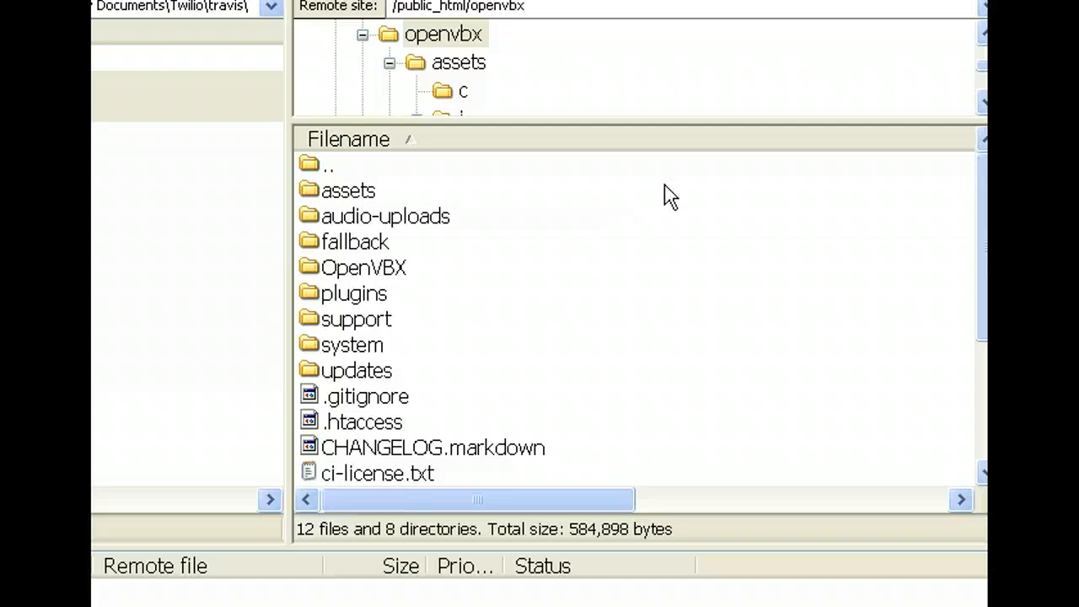
mouse_move(362, 273)
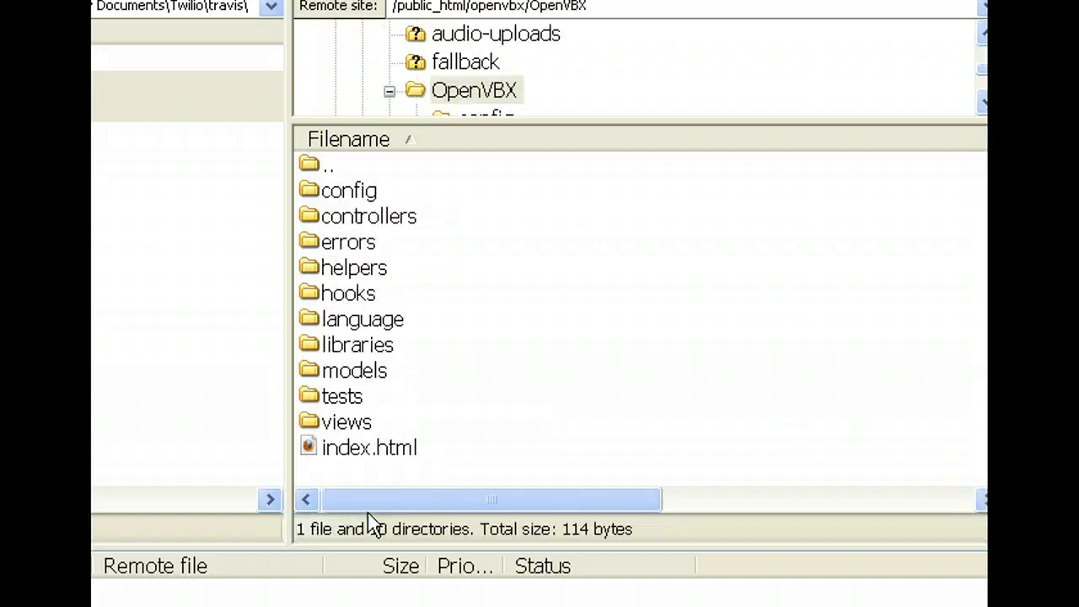
left_click(345, 421)
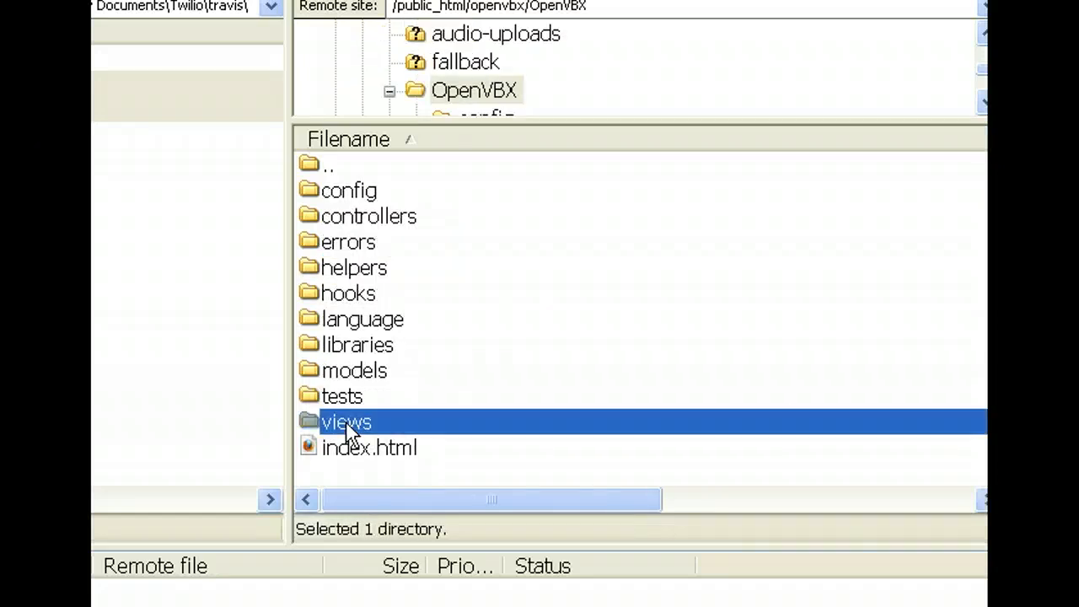
double_click(346, 421)
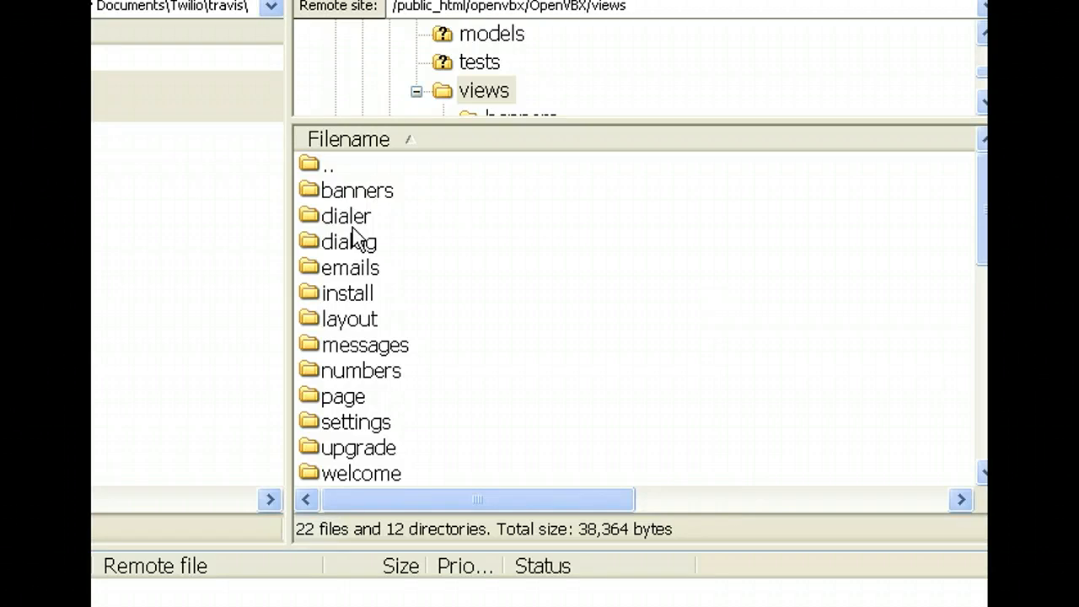
double_click(348, 317)
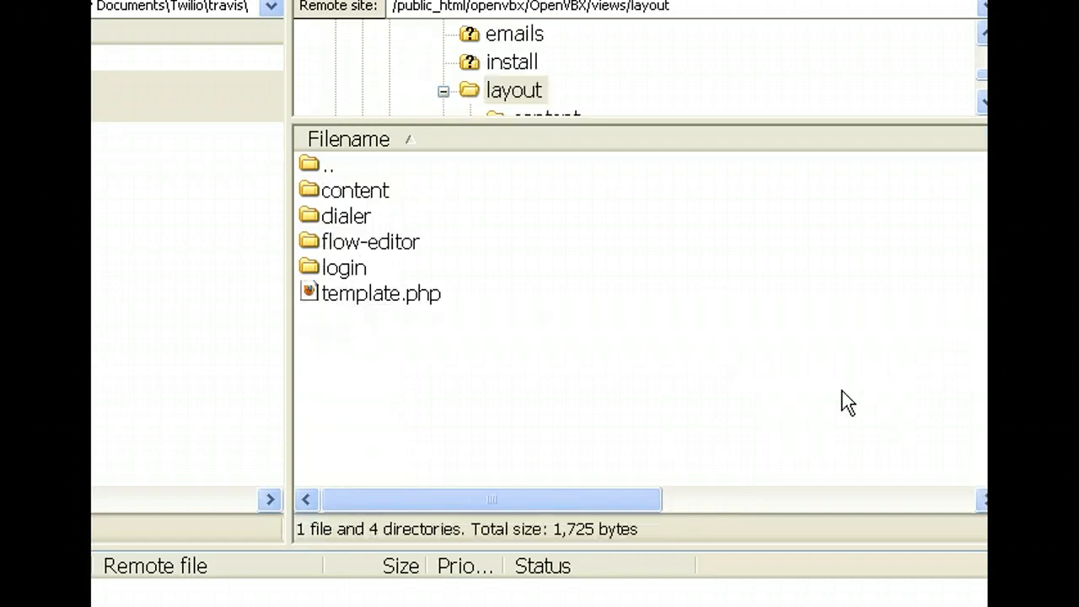
double_click(354, 189)
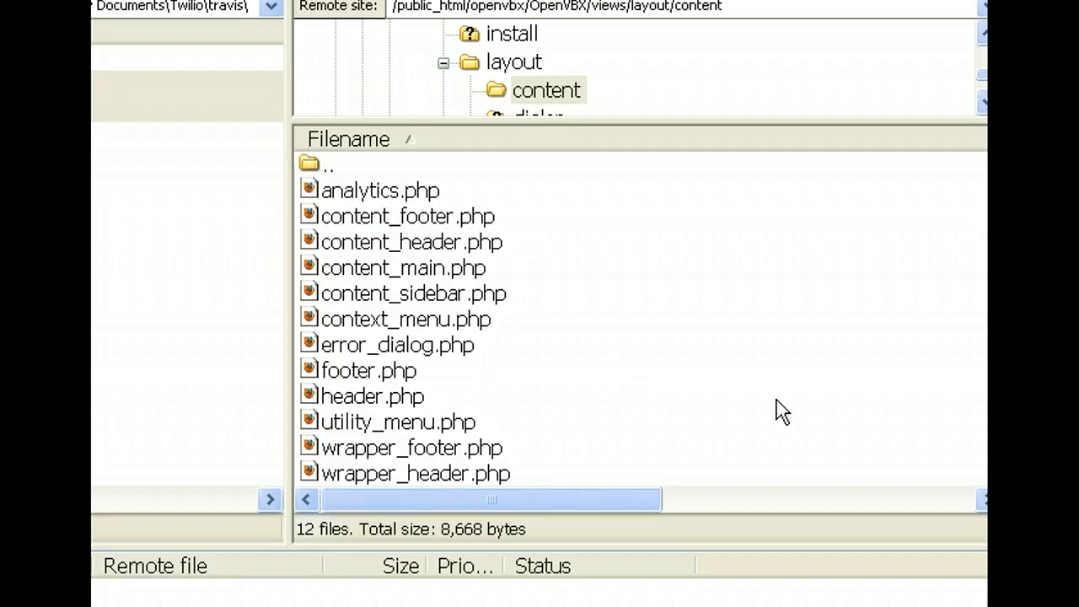
Open footer.php for editing so its Powered by markup shows in Notepad.
left_click(368, 371)
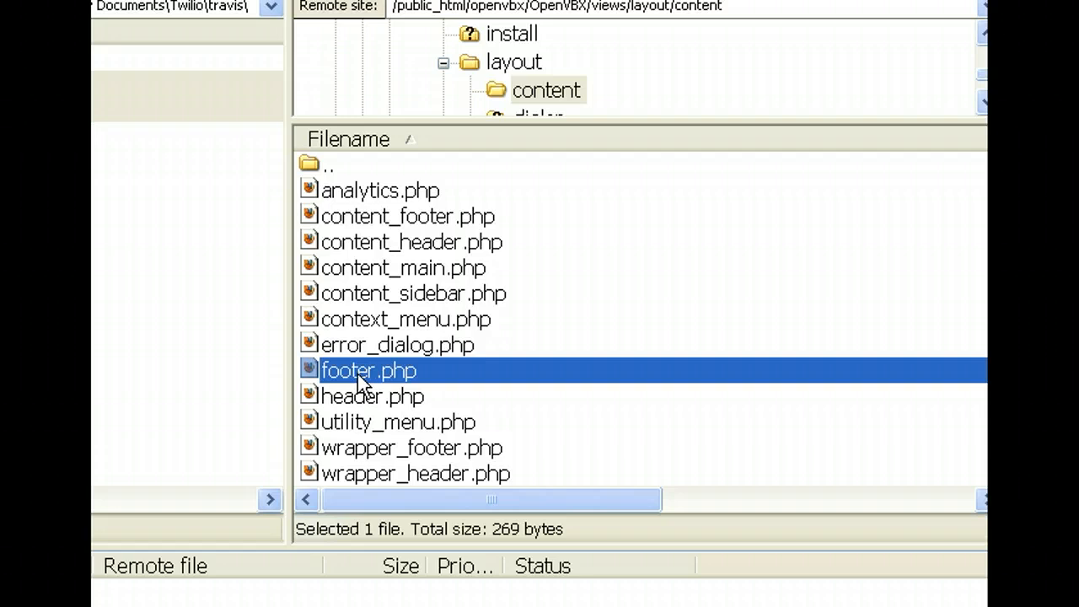
right_click(367, 370)
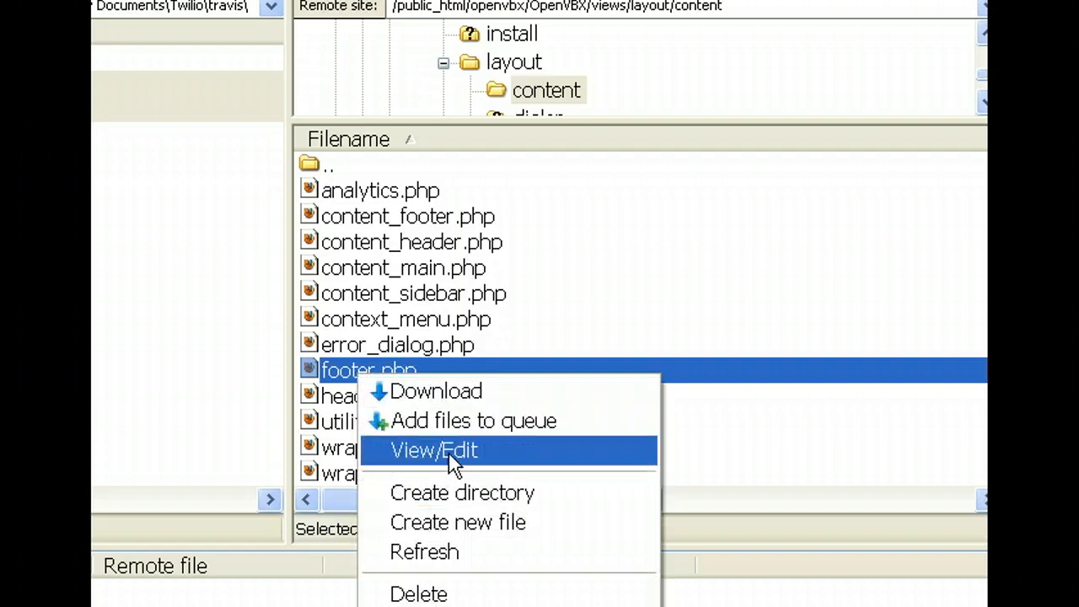
left_click(433, 450)
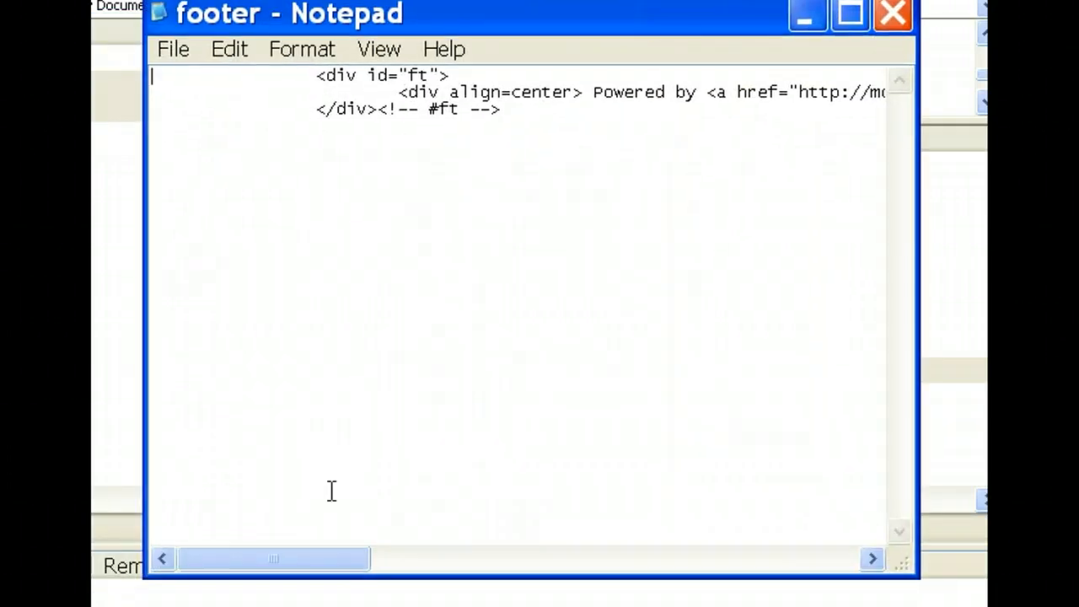
Read through footer.php's Powered by Mobile Grand Rapids, Twilio Terms and Privacy links, then close Notepad.
scroll("right", 3)
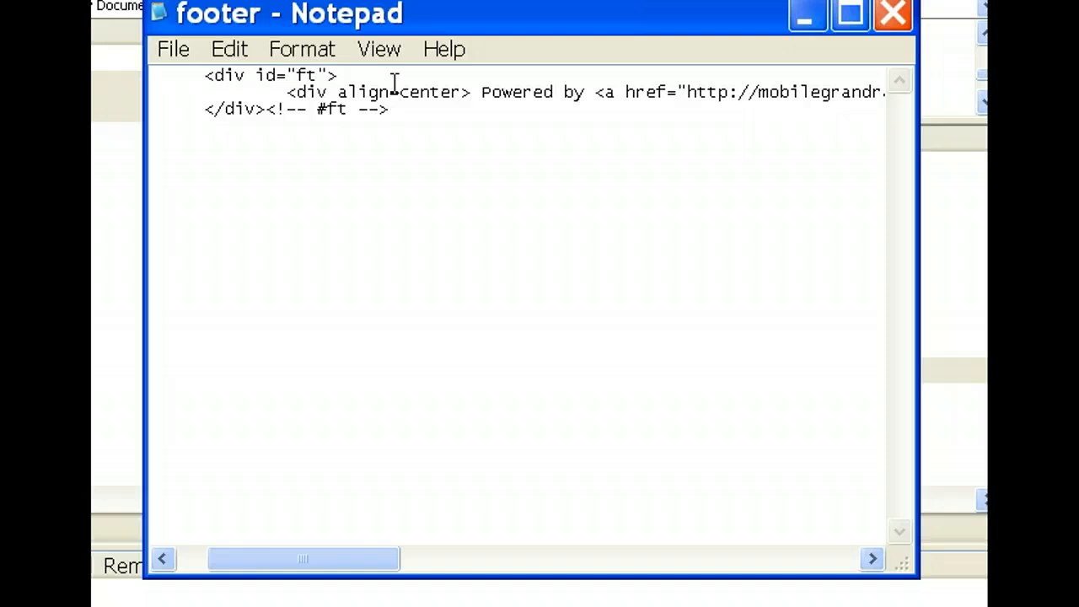
left_click_drag(303, 558, 340, 558)
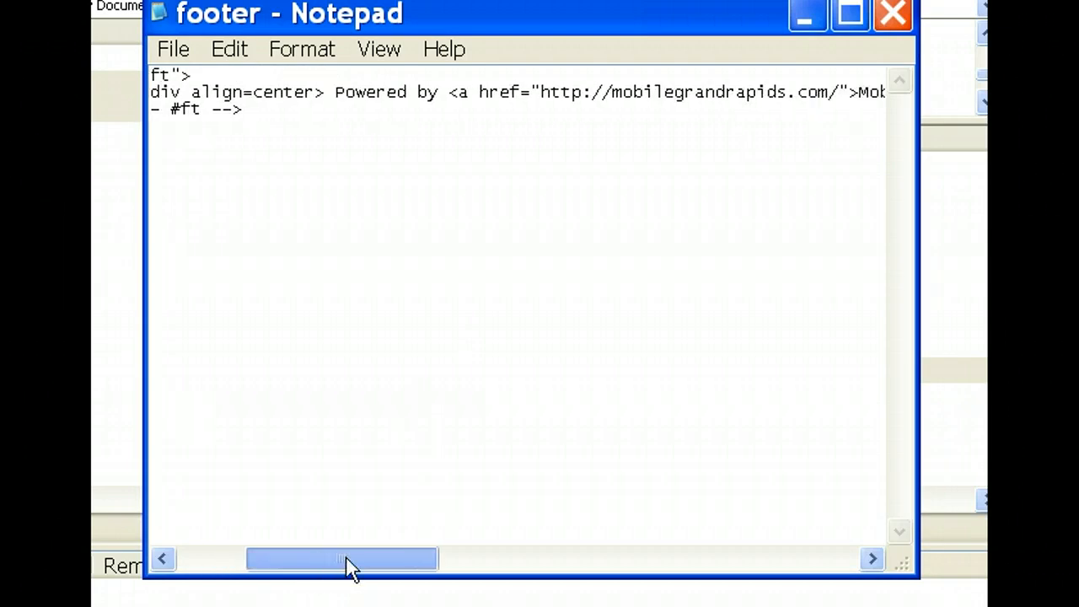
left_click_drag(340, 558, 405, 558)
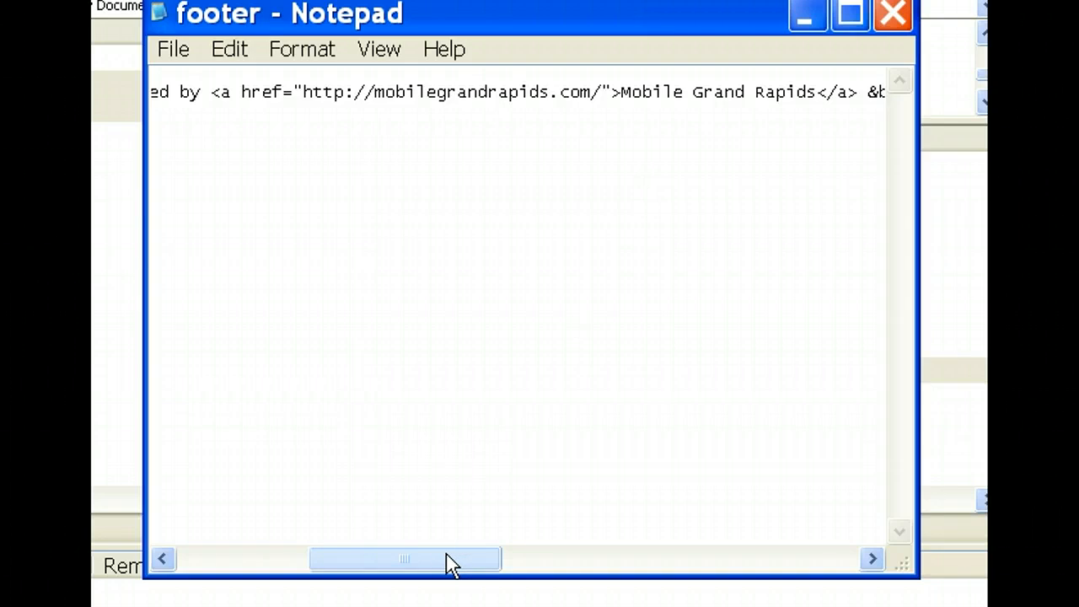
left_click_drag(404, 558, 559, 558)
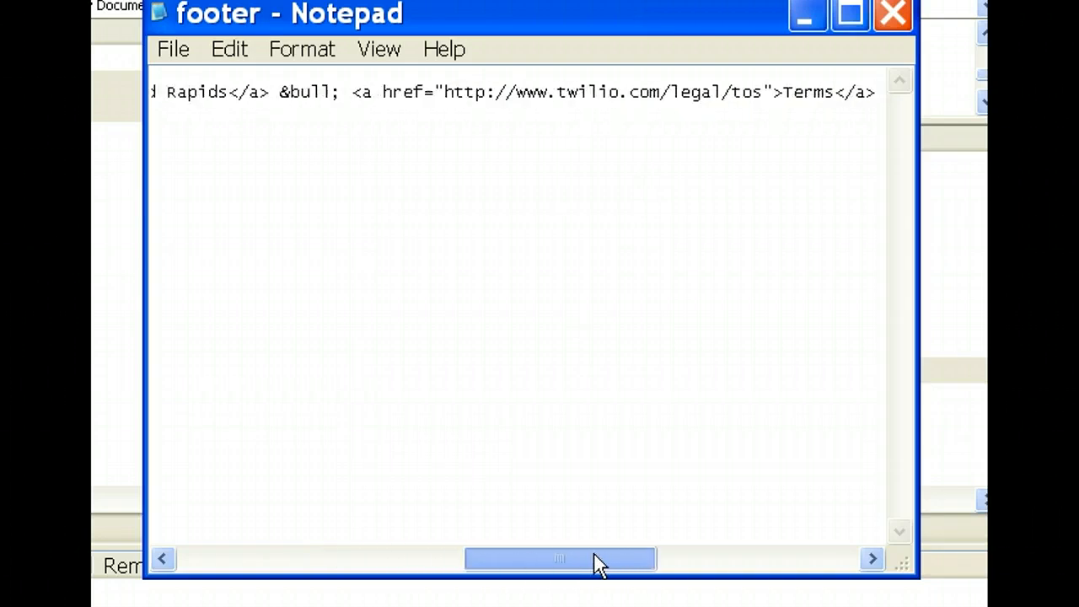
left_click_drag(559, 557, 610, 558)
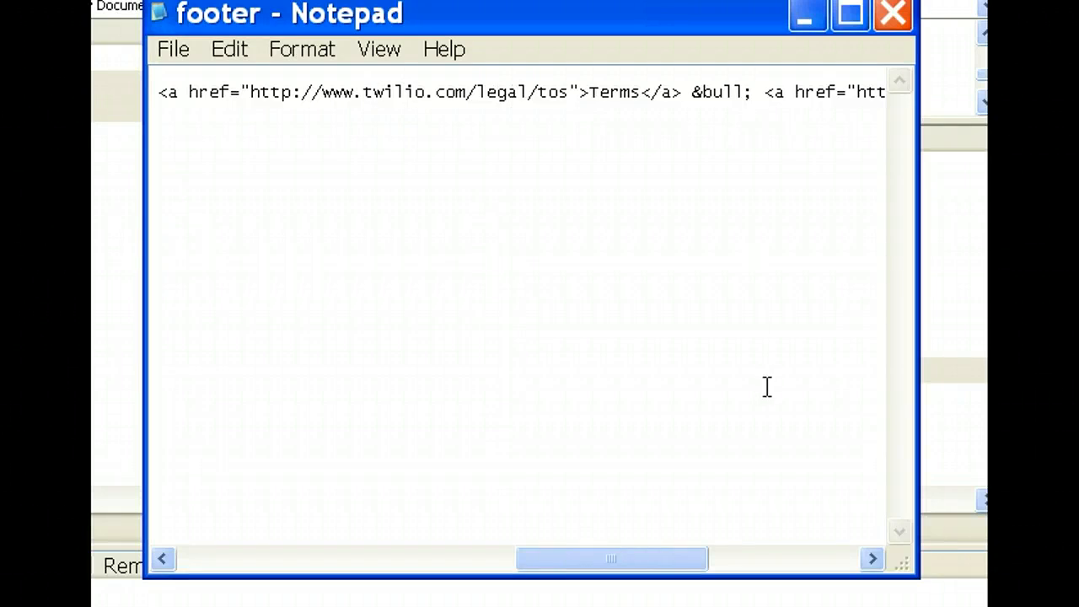
left_click_drag(610, 558, 691, 558)
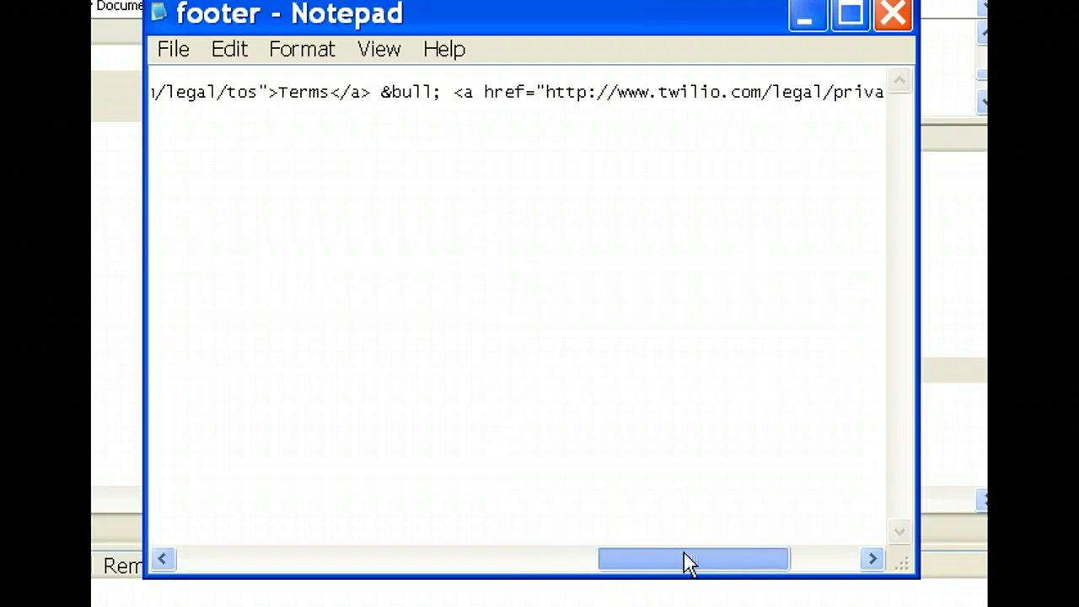
left_click_drag(691, 558, 762, 558)
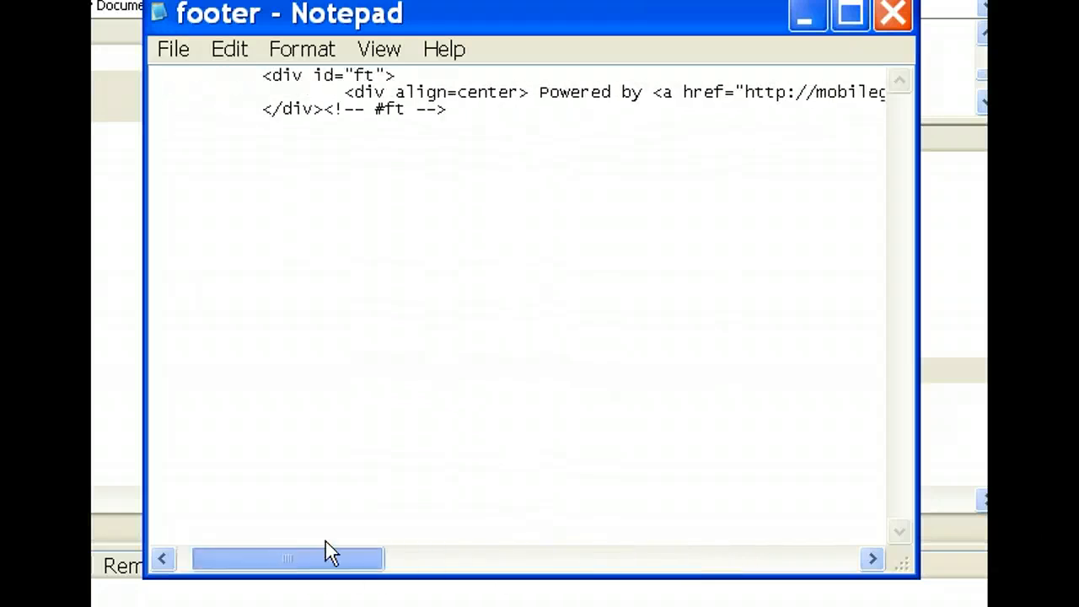
left_click_drag(287, 557, 461, 557)
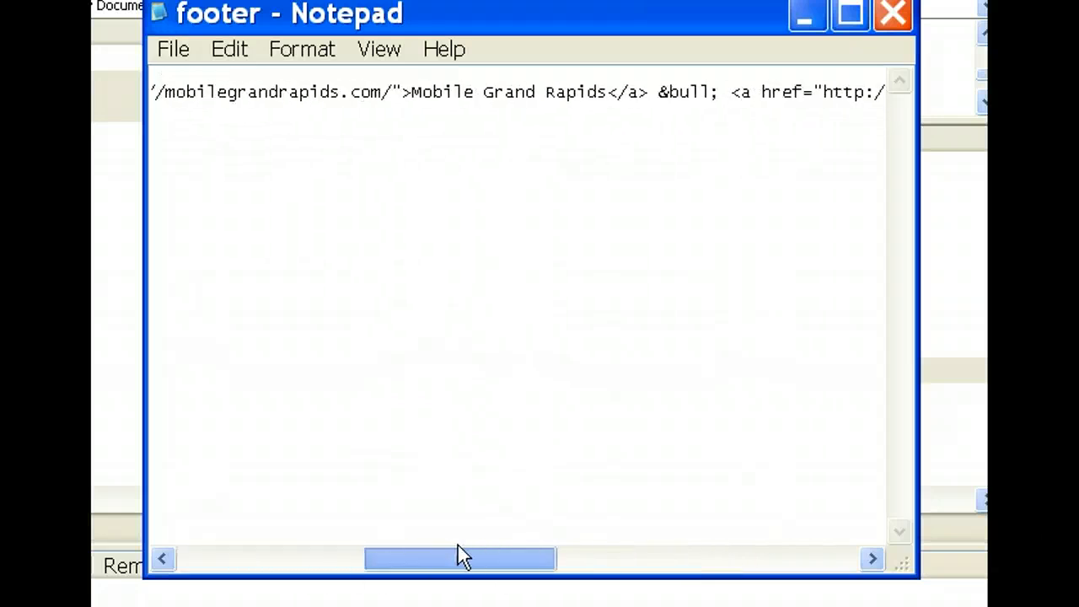
left_click_drag(458, 558, 657, 558)
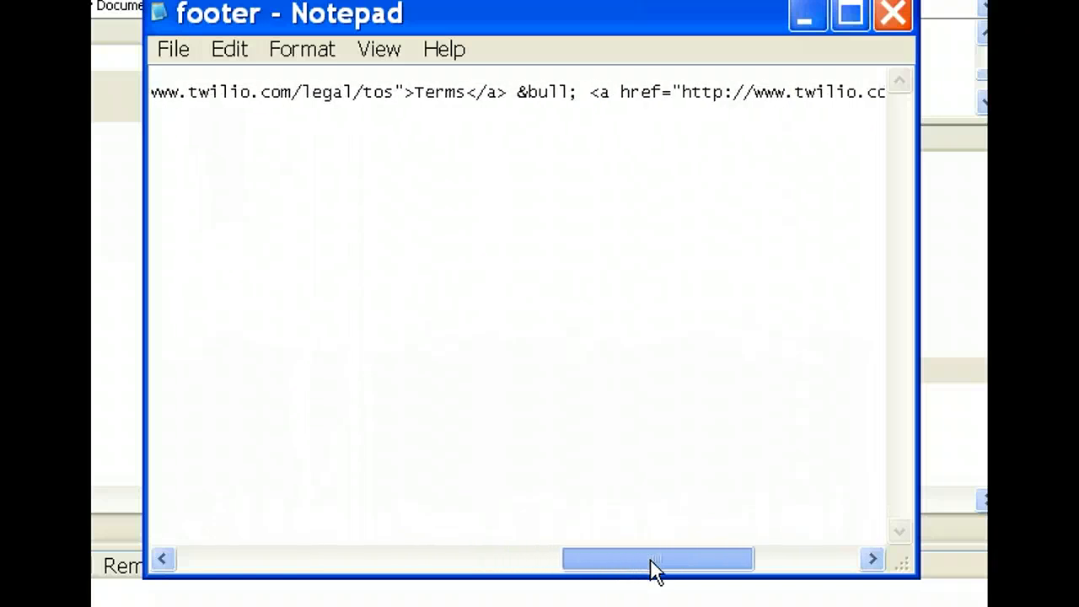
left_click_drag(657, 557, 762, 558)
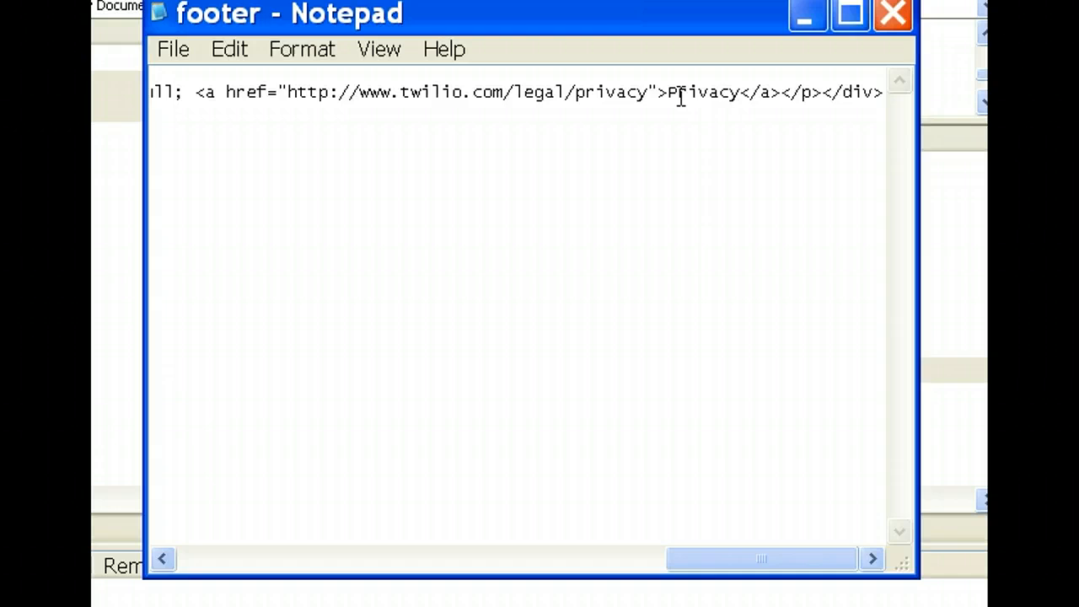
left_click_drag(759, 558, 303, 558)
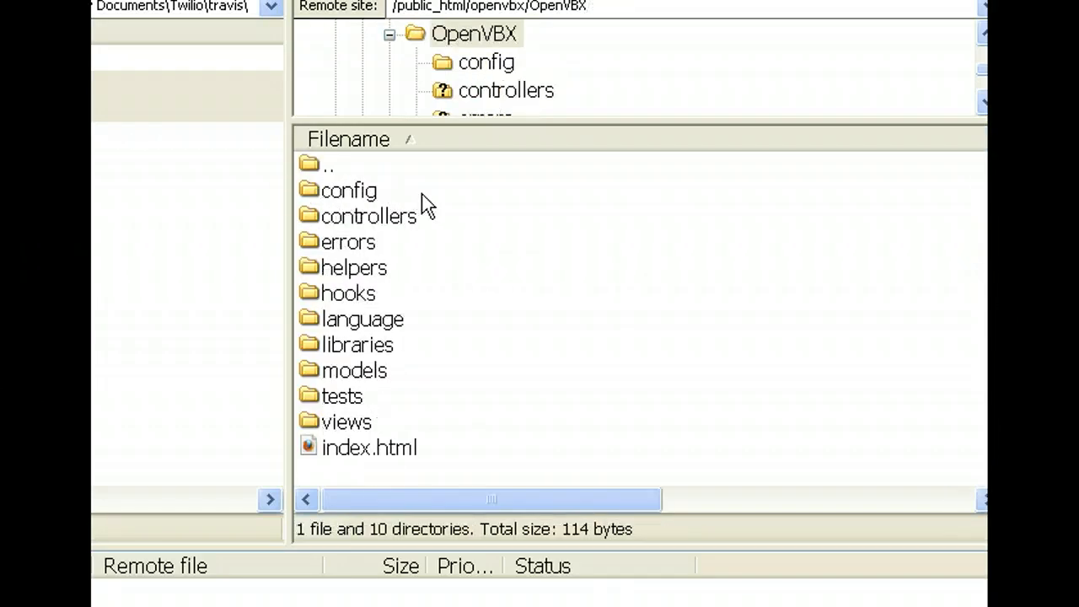
mouse_move(317, 167)
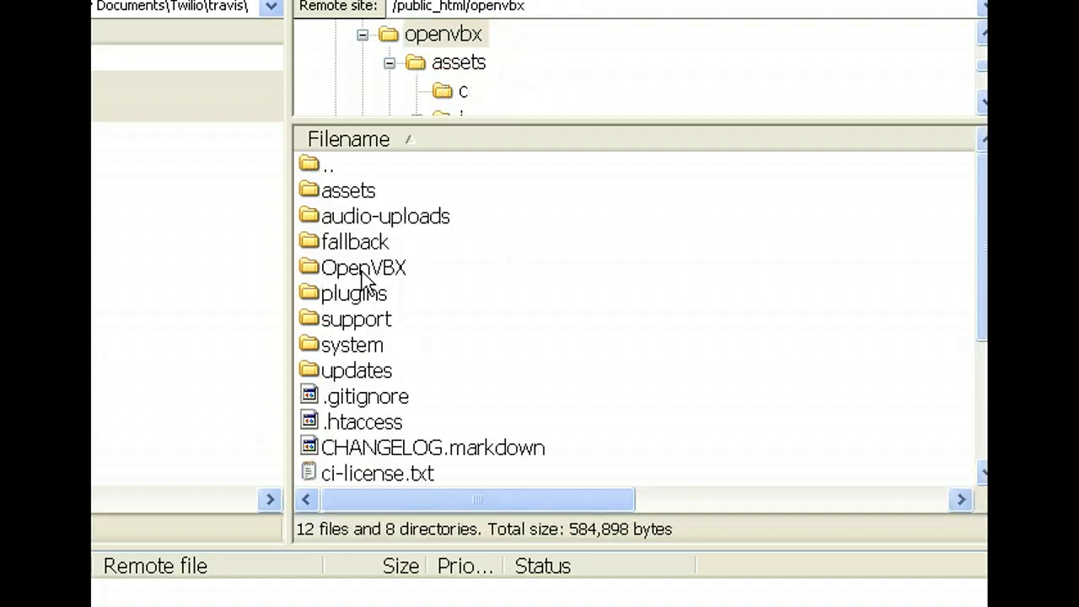
Select the OpenVBX subfolder in the top openvbx install folder listing.
left_click(364, 266)
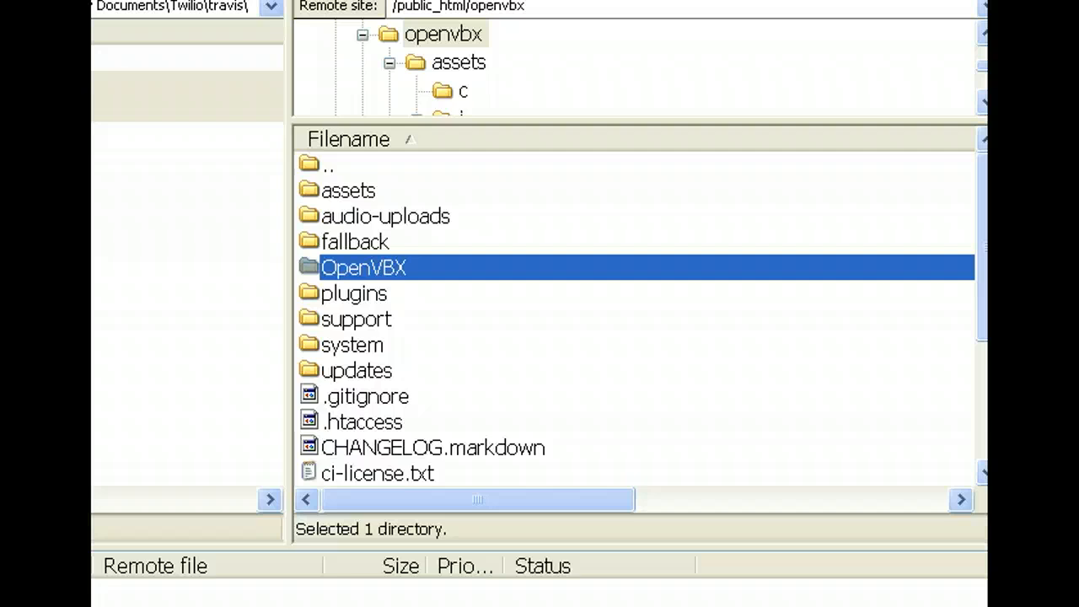